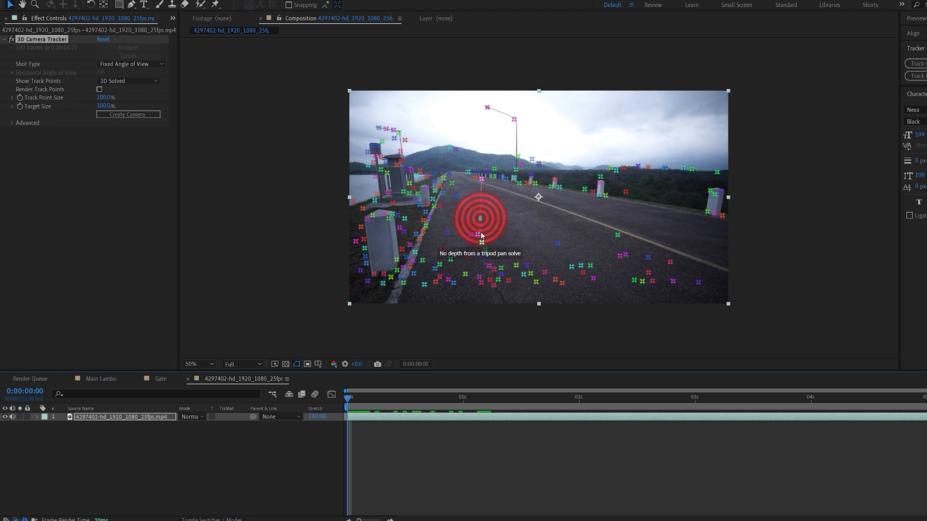
Create a tracker camera and track null from the ground target, then apply Element to a new solid
click(127, 114)
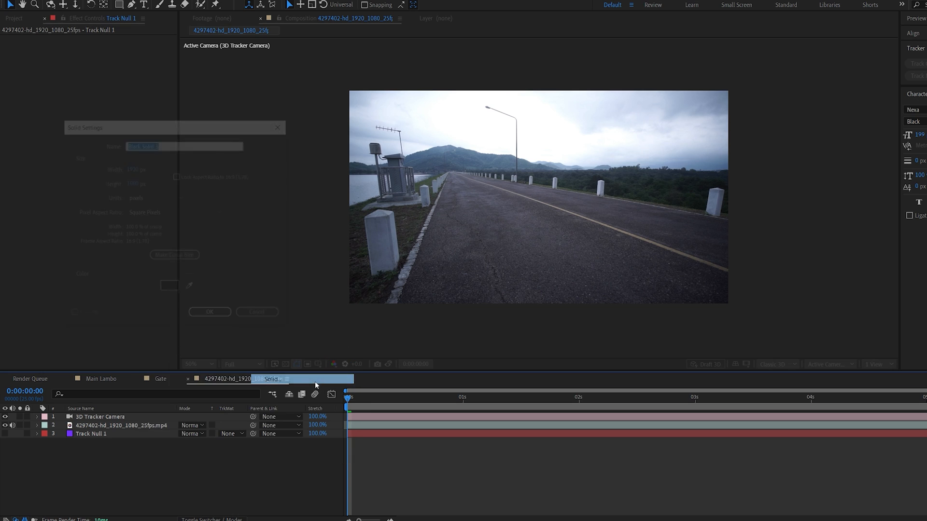
click(208, 312)
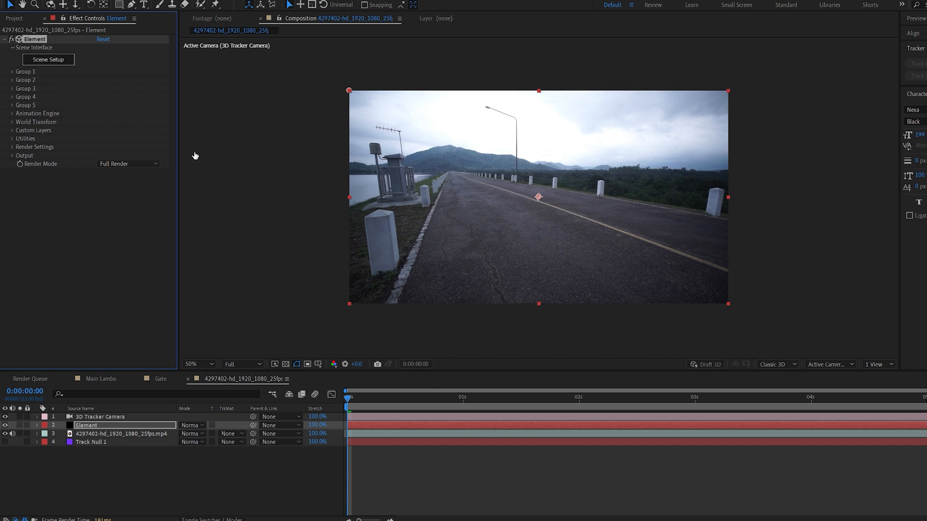
In Element's Scene Setup, delete the plane models and add an empty group folder
click(47, 59)
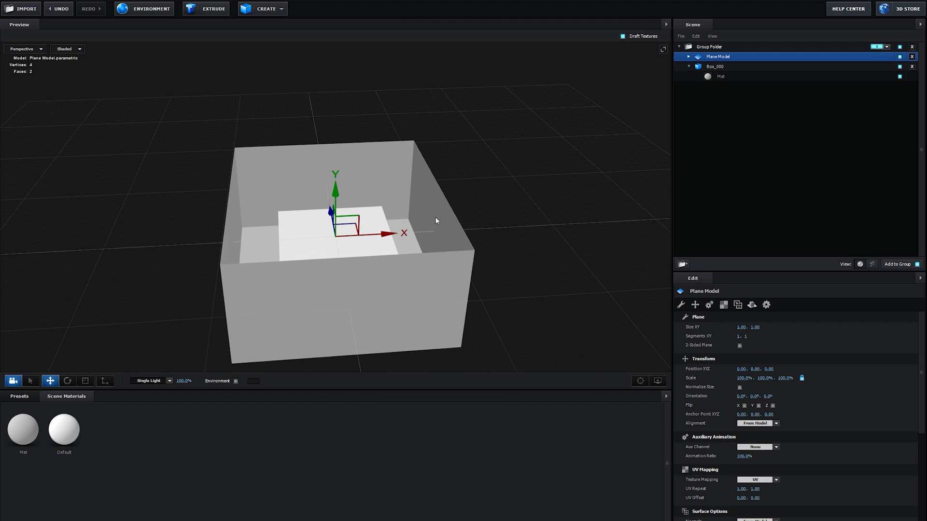
click(68, 381)
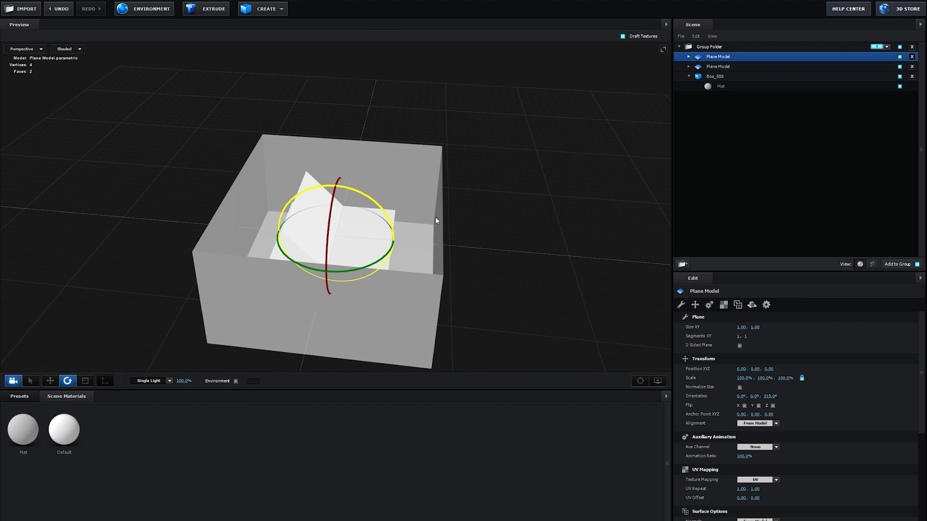
click(50, 381)
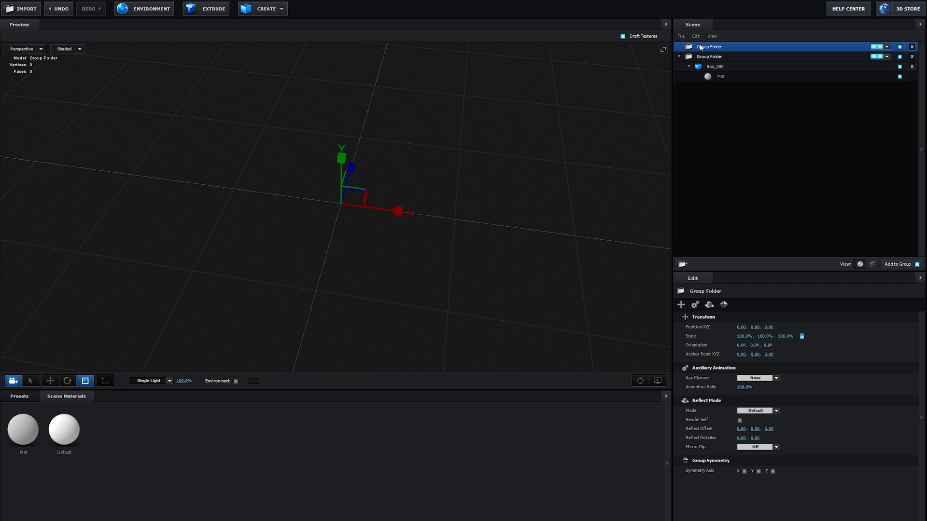
Rename the new group folder to Door and raise the bar box model
click(719, 56)
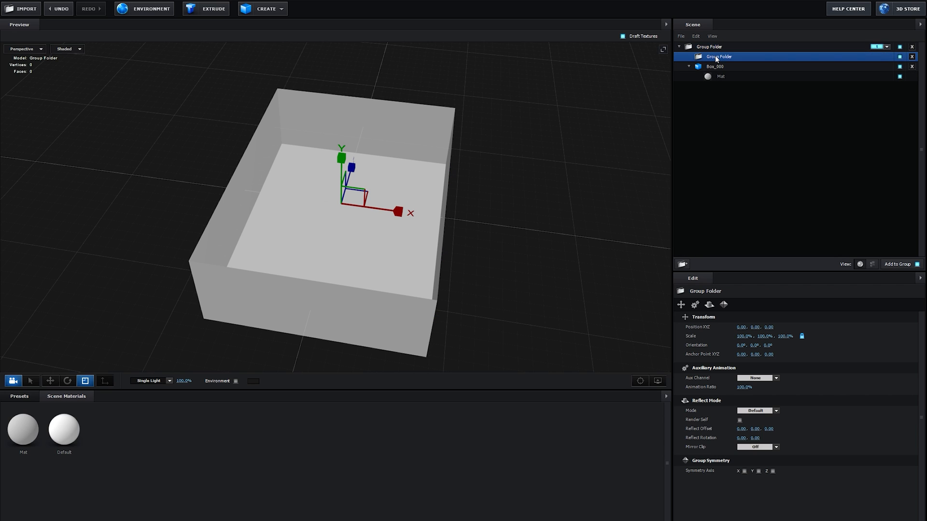
double_click(719, 56)
text(Door)
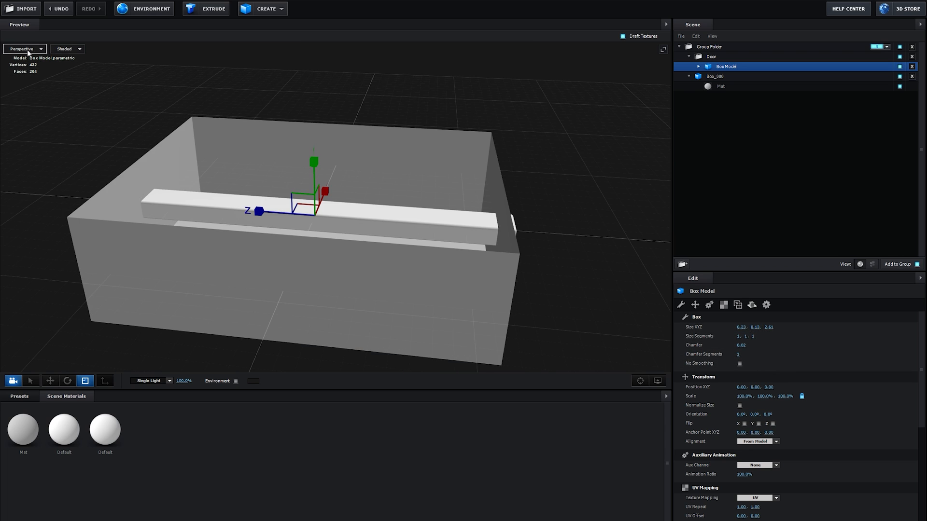
click(25, 48)
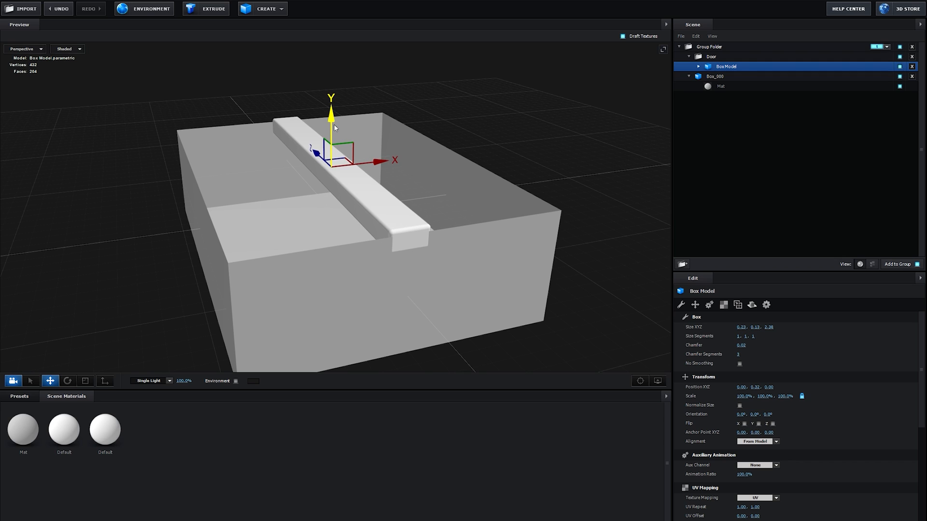
Assign the bar to auxiliary channel 1, set Door group symmetry to X, and apply
right_click(726, 66)
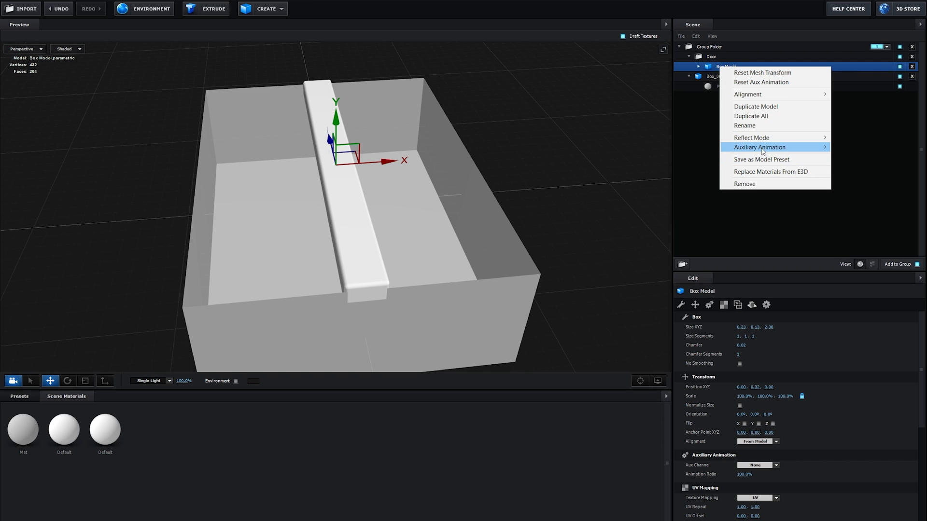
click(759, 147)
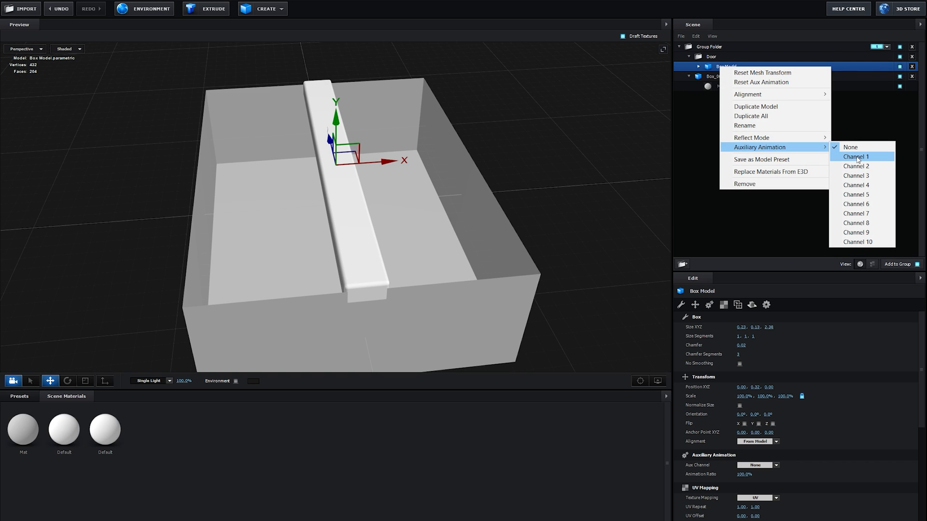
click(711, 56)
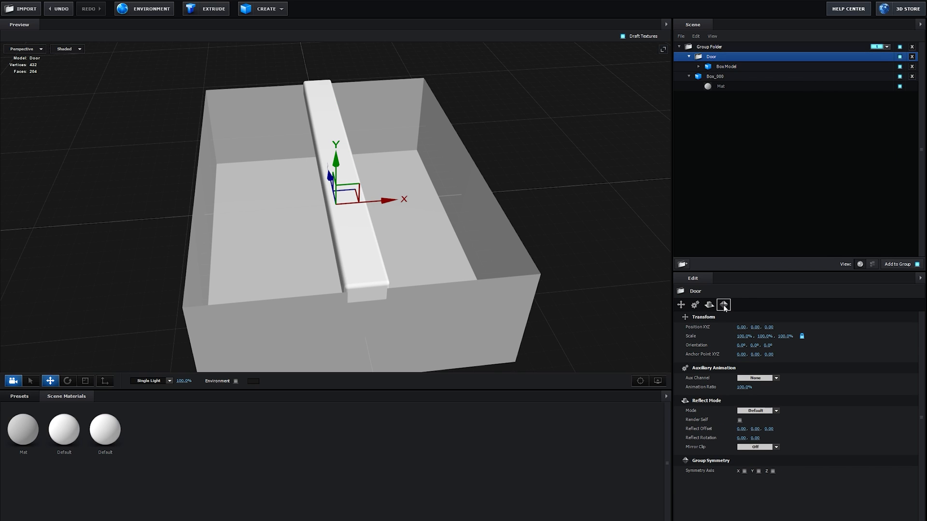
click(723, 304)
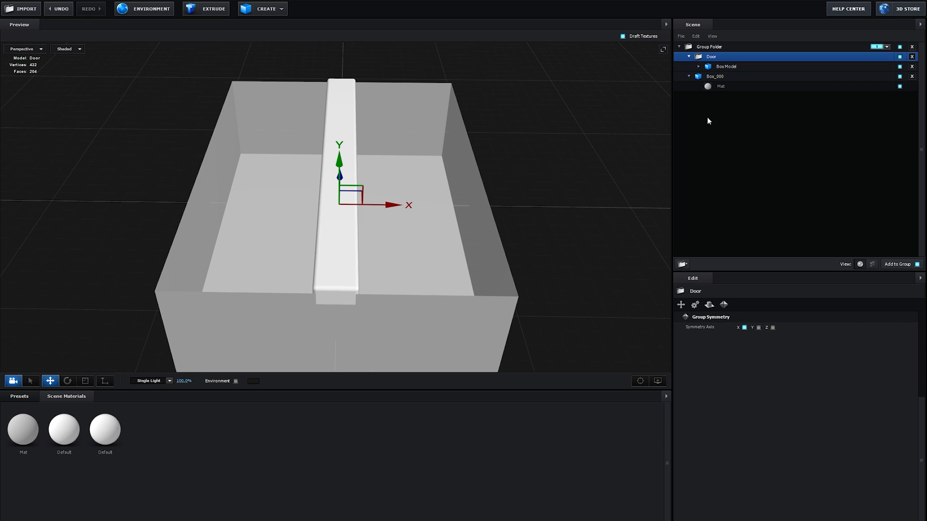
click(726, 66)
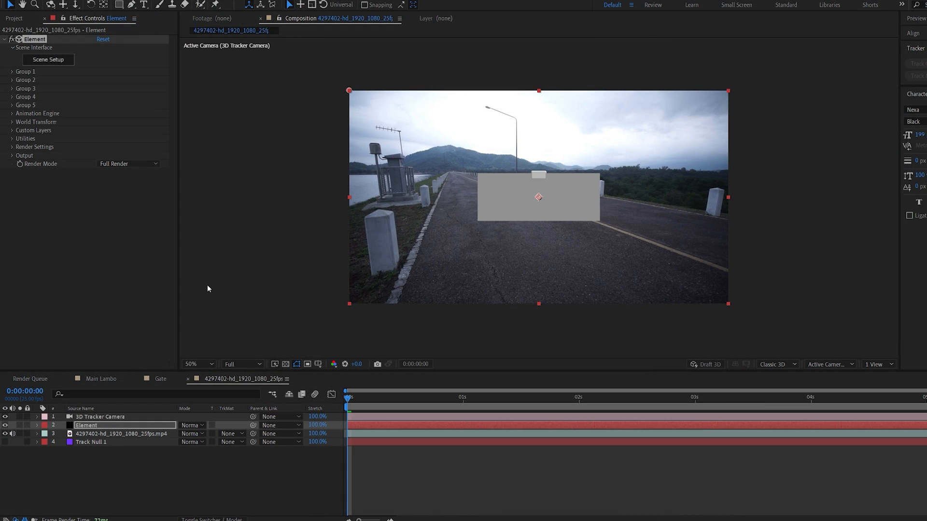
Position and rotate the box via Group 1's Particle Replicator, exposing Aux Channel 1
click(12, 71)
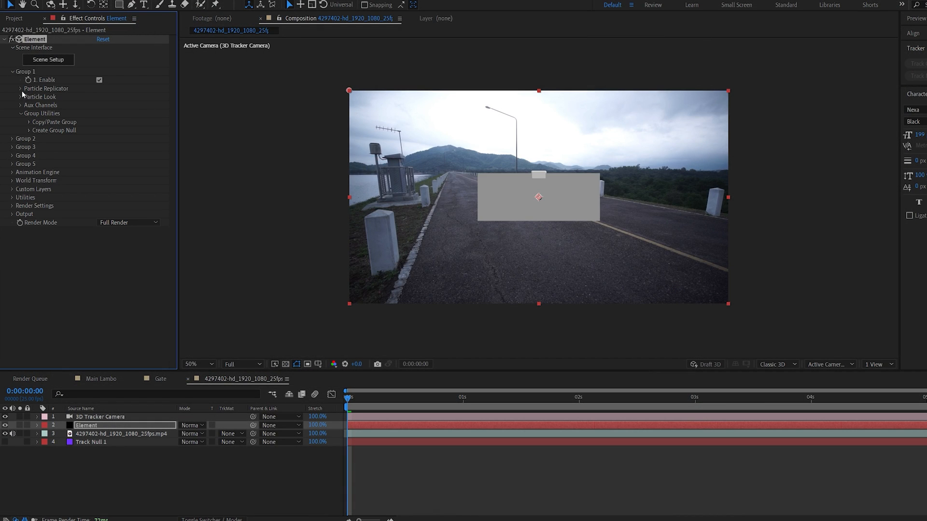
click(20, 89)
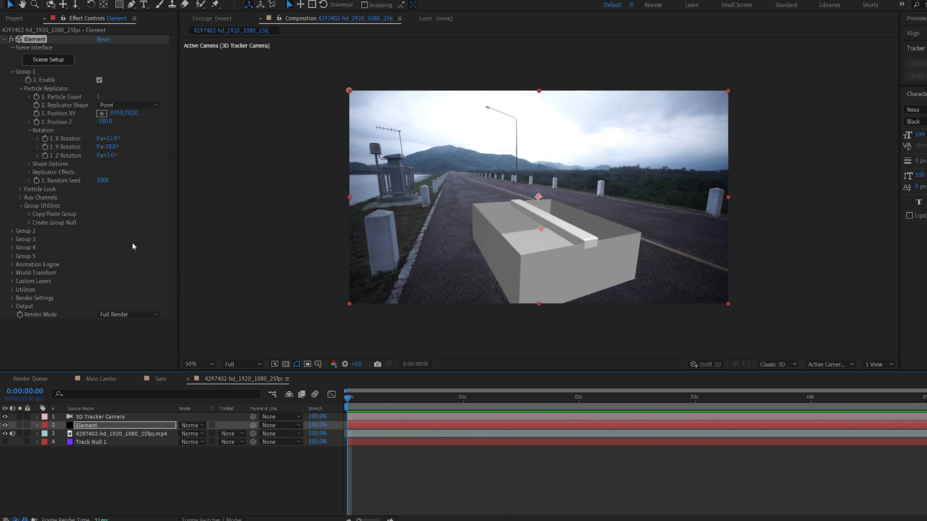
click(20, 196)
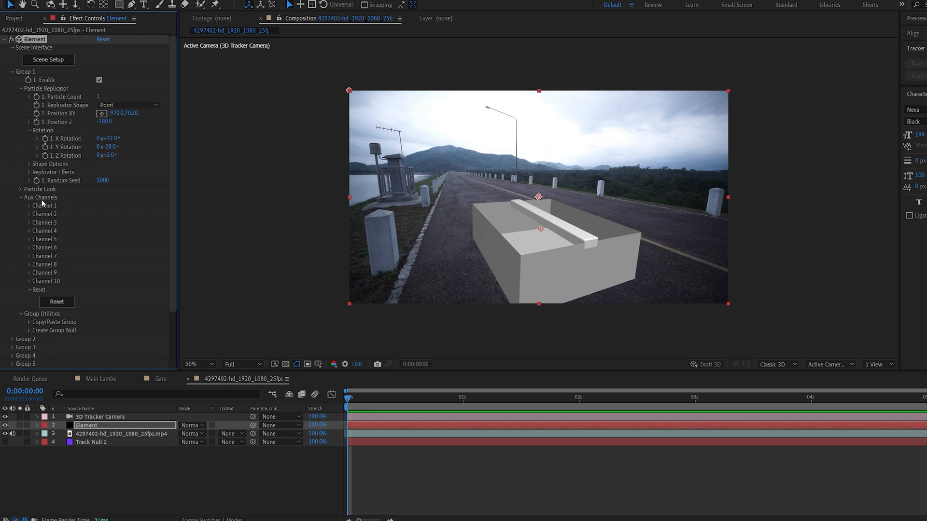
click(29, 206)
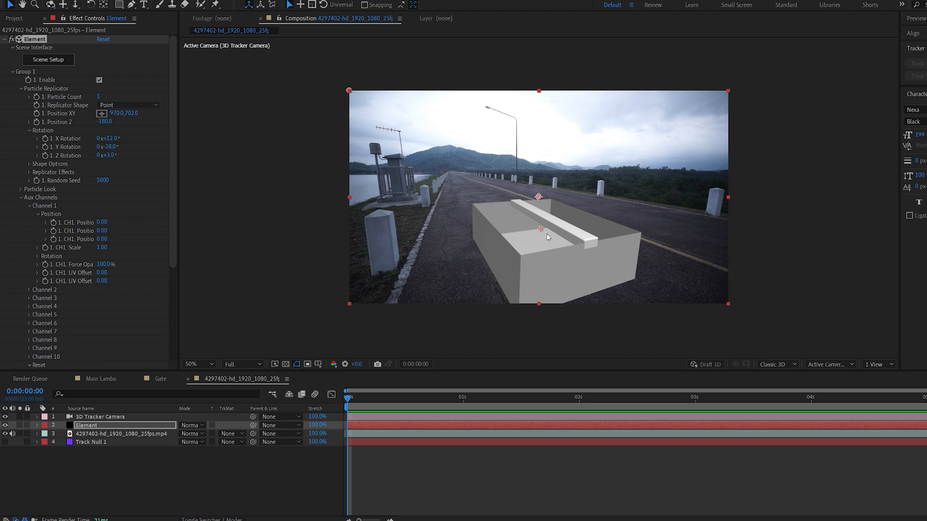
mouse_move(513, 266)
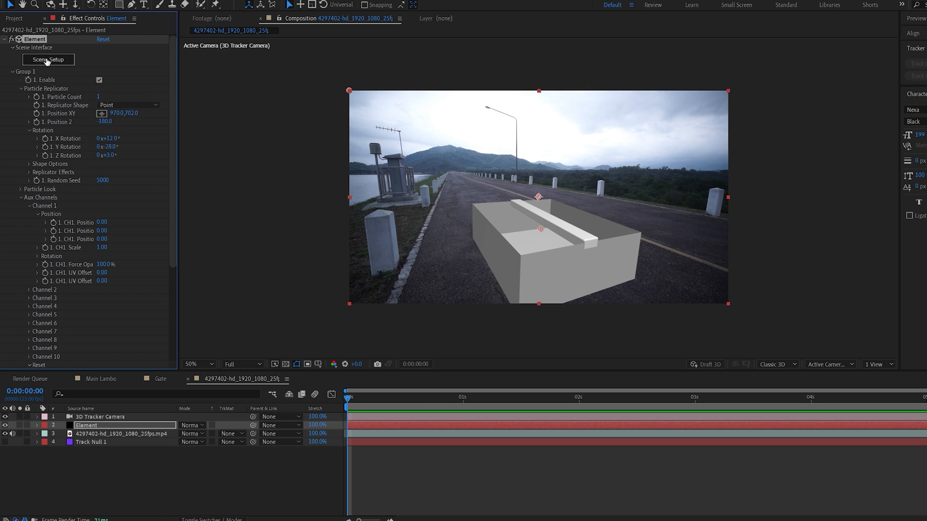
Add a widely scaled Plane Model to the Door group around the box
click(47, 59)
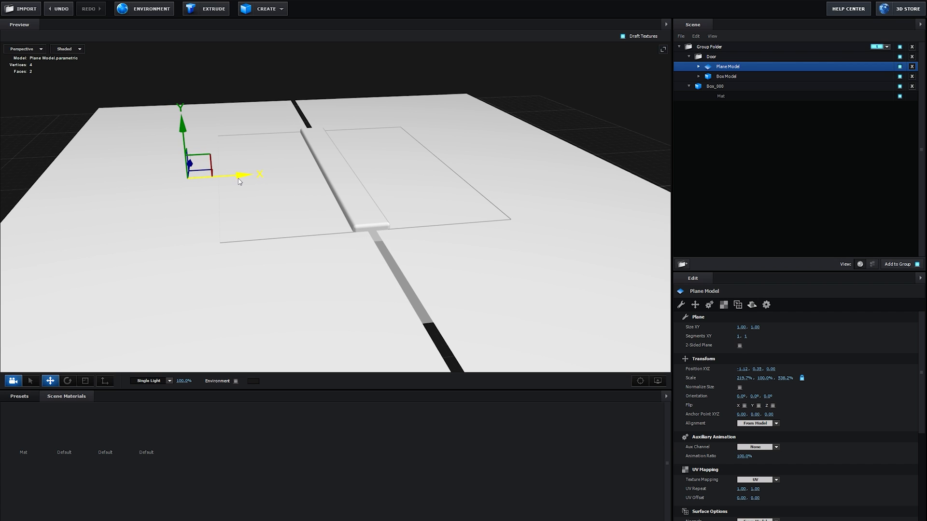
right_click(727, 66)
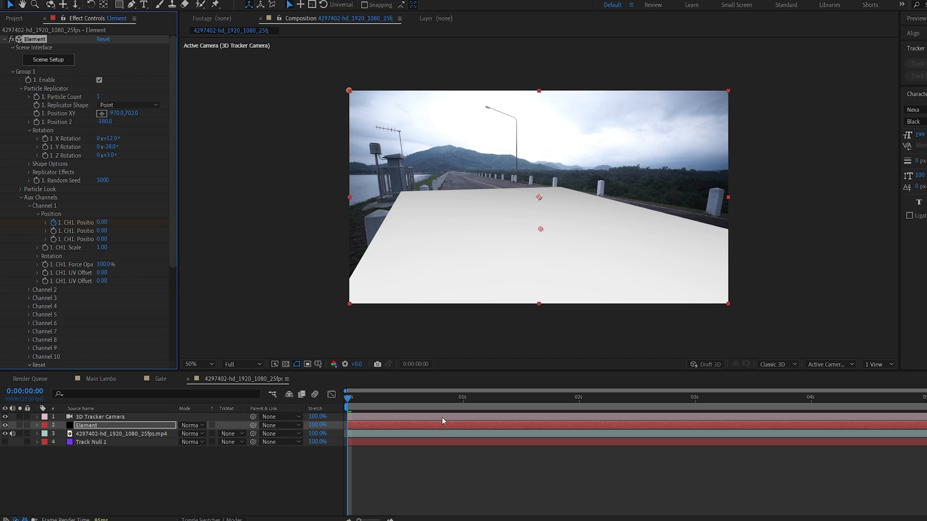
At 0:00:02:14, set CH1 Position X to -1.00 and reopen Element's Scene Setup
click(643, 398)
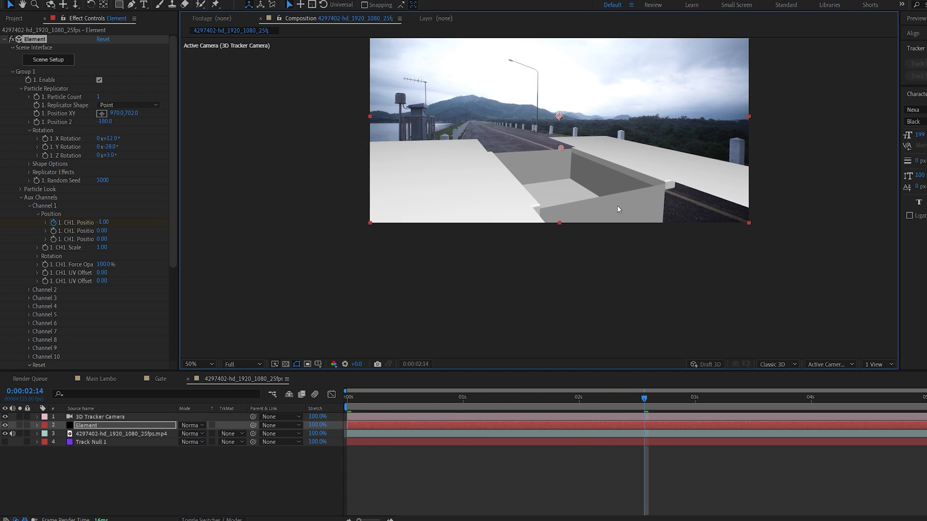
click(195, 364)
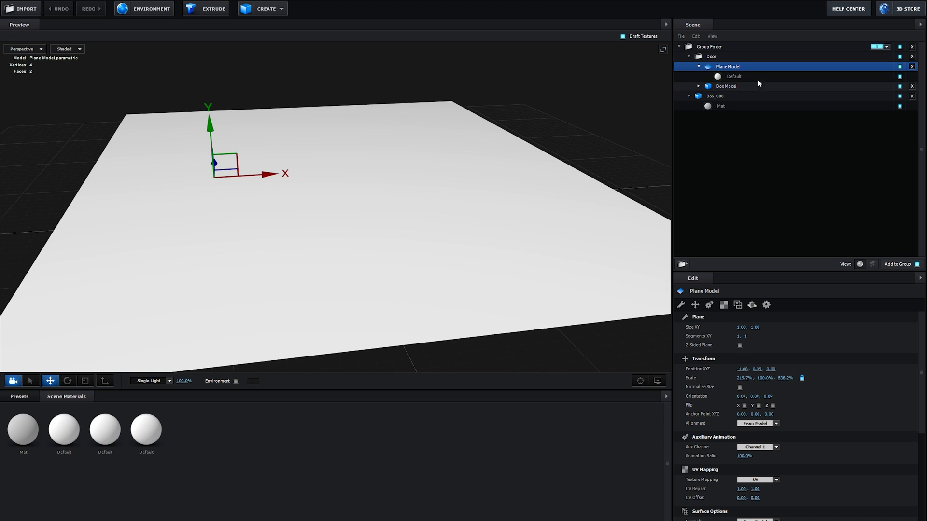
Rename the plane's material to Matte and enable Matte Shadow under Advanced
click(734, 76)
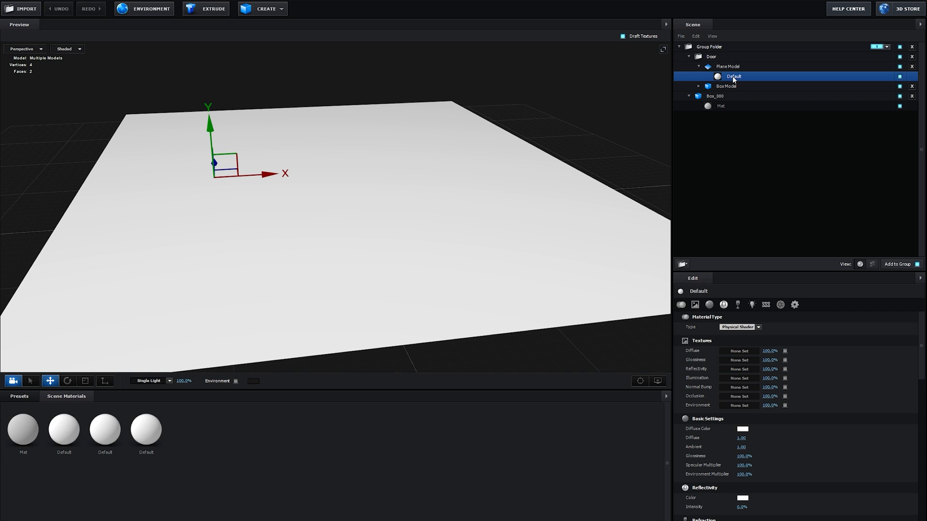
double_click(733, 76)
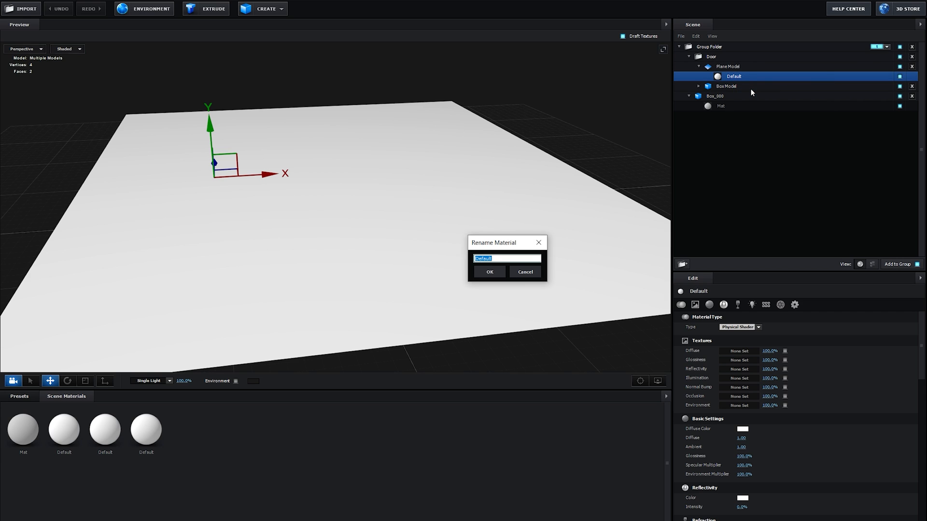
click(488, 272)
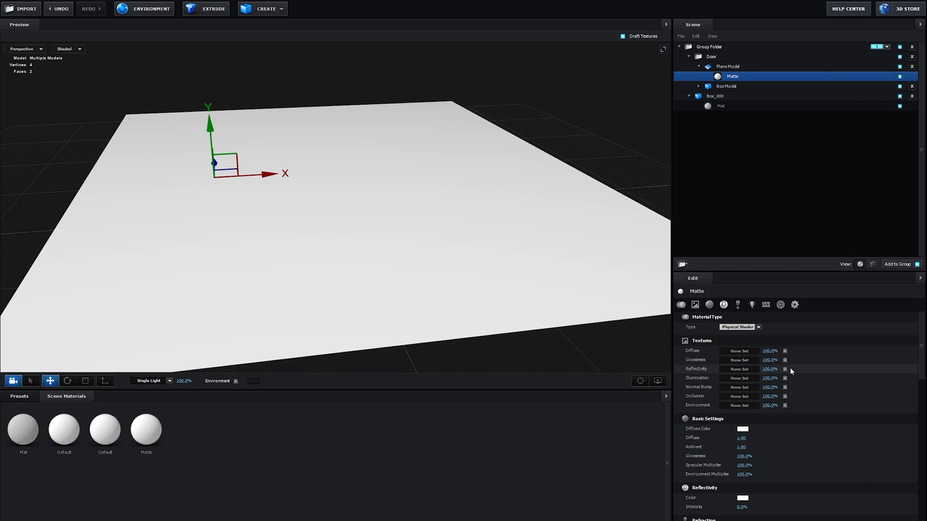
scroll(down, 3)
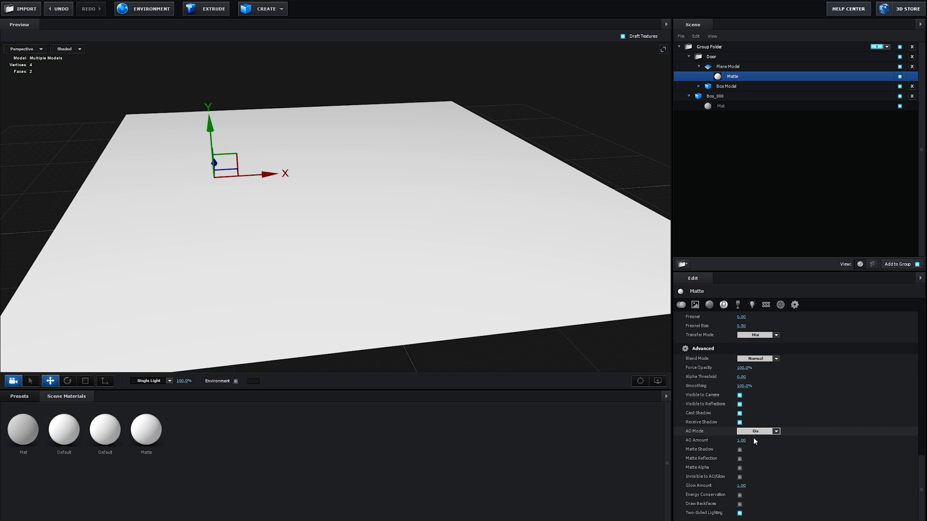
mouse_move(739, 450)
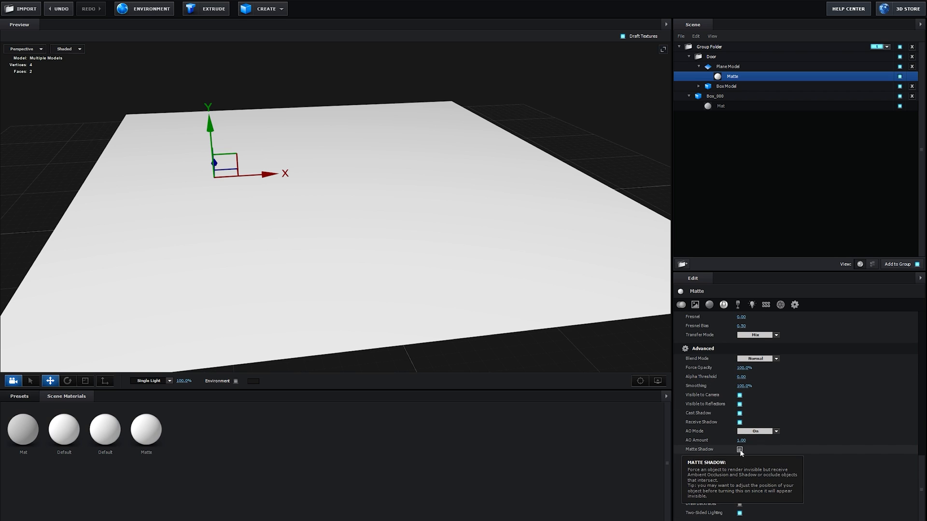
click(739, 449)
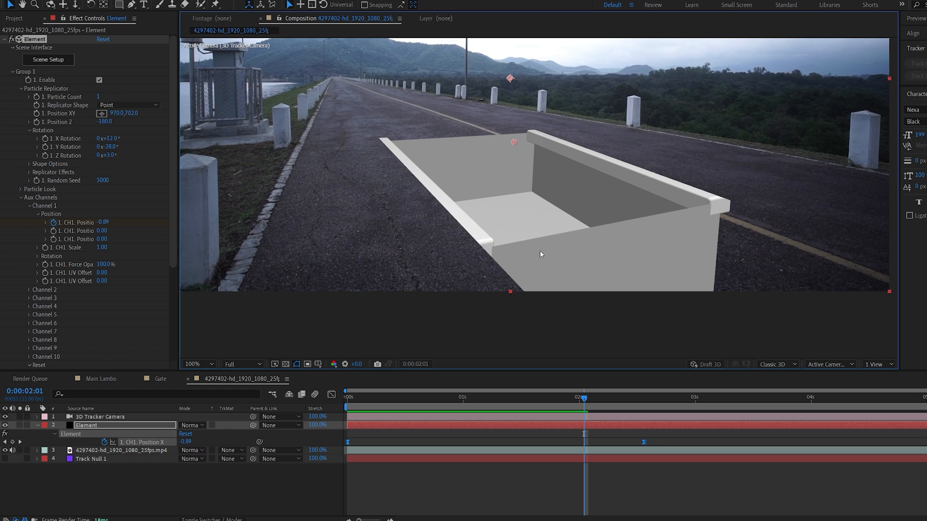
mouse_move(681, 249)
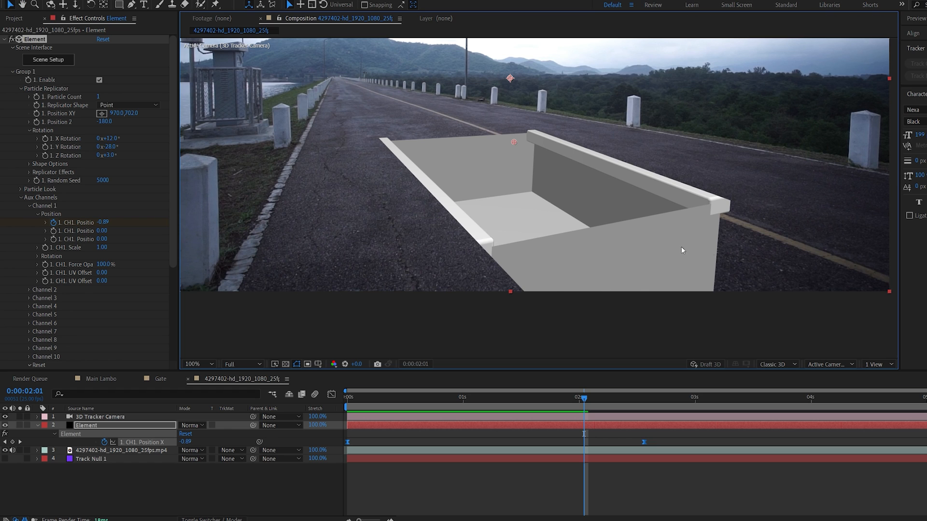
click(48, 59)
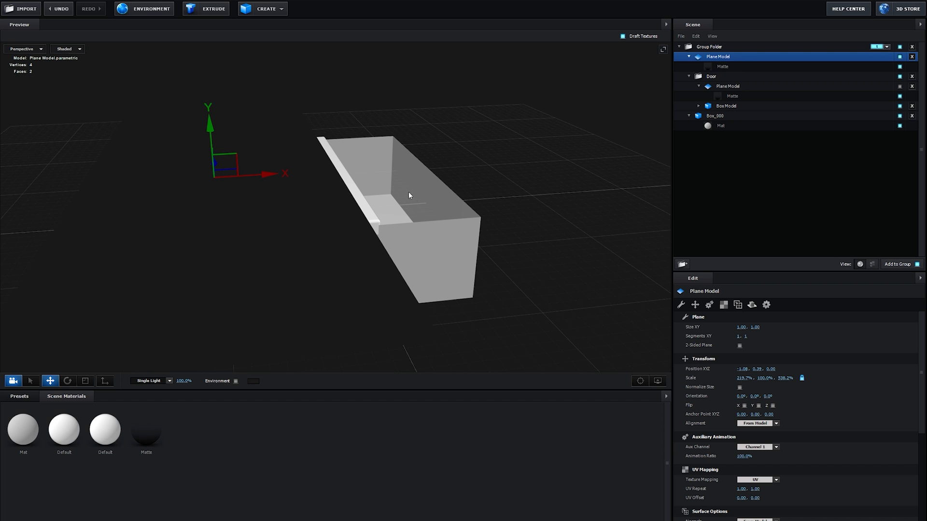
Rotate a larger Matte plane flat around the box, then check a later gate frame
click(67, 381)
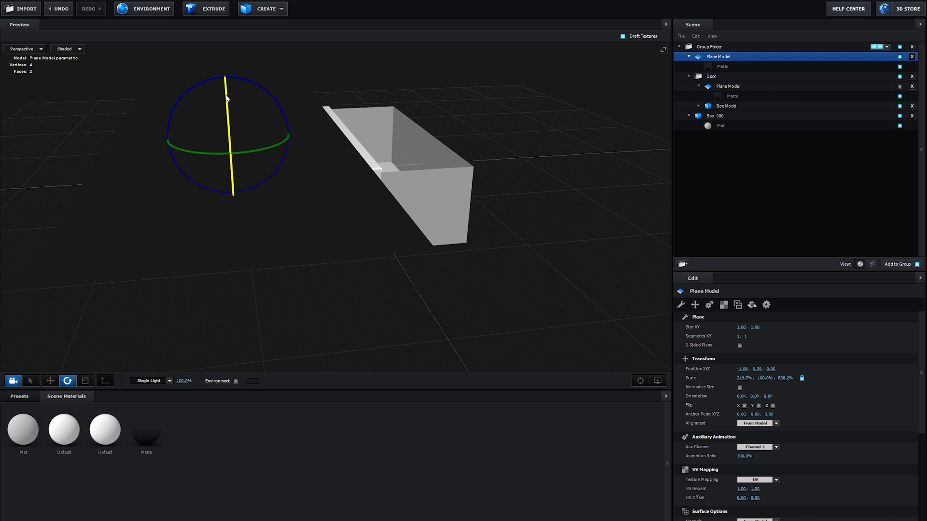
click(84, 381)
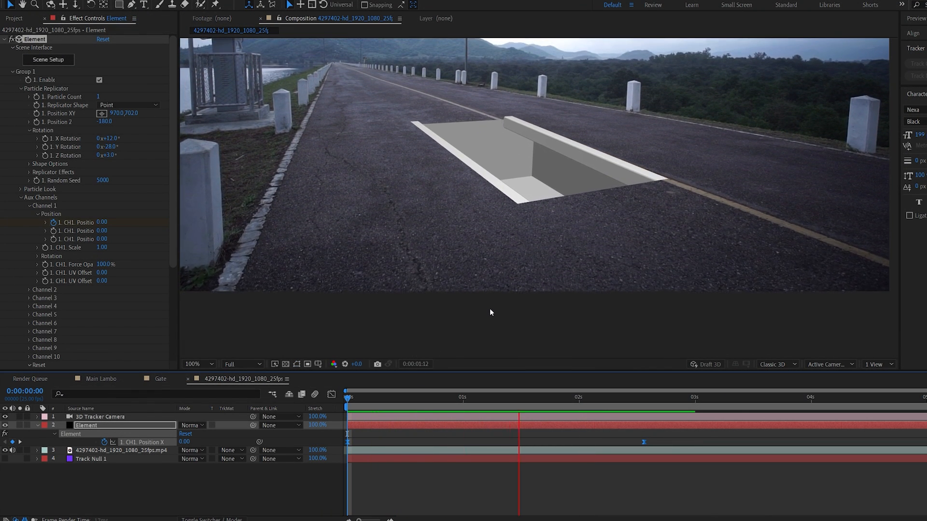
click(635, 397)
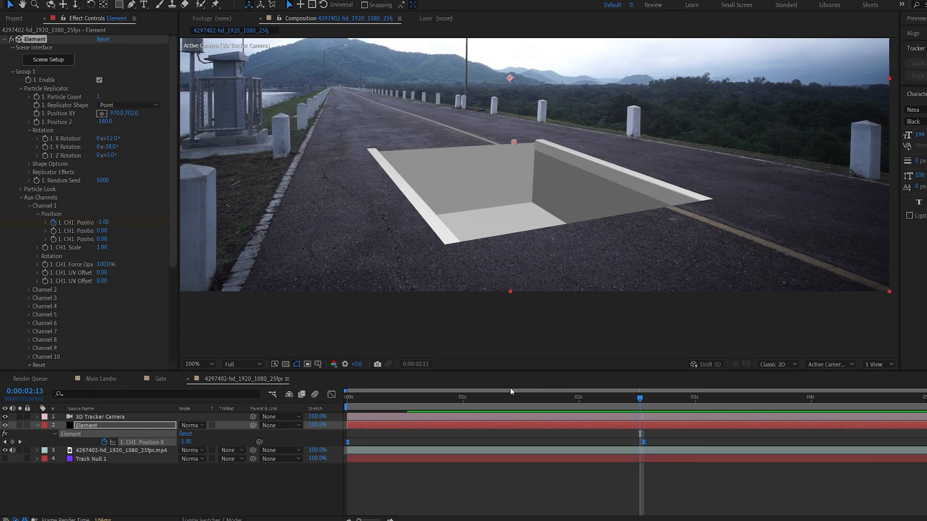
scroll(down, 3)
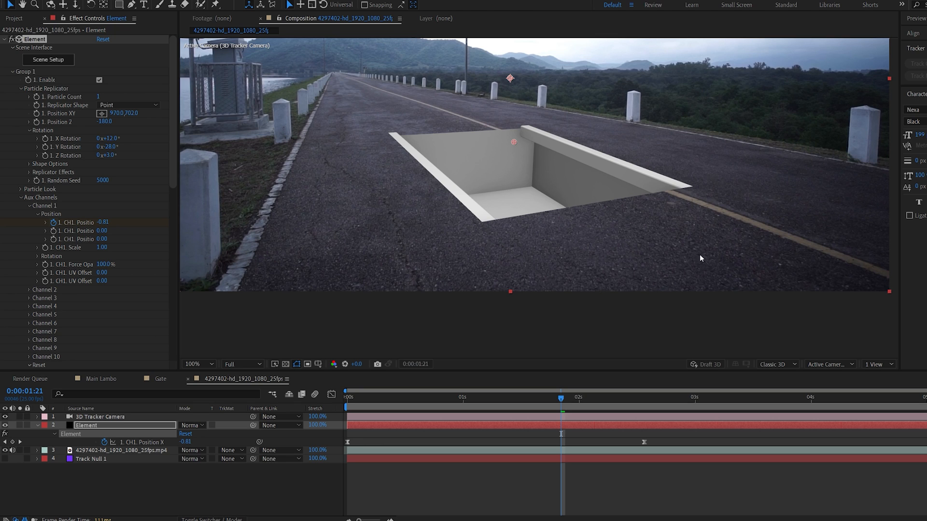
mouse_move(227, 211)
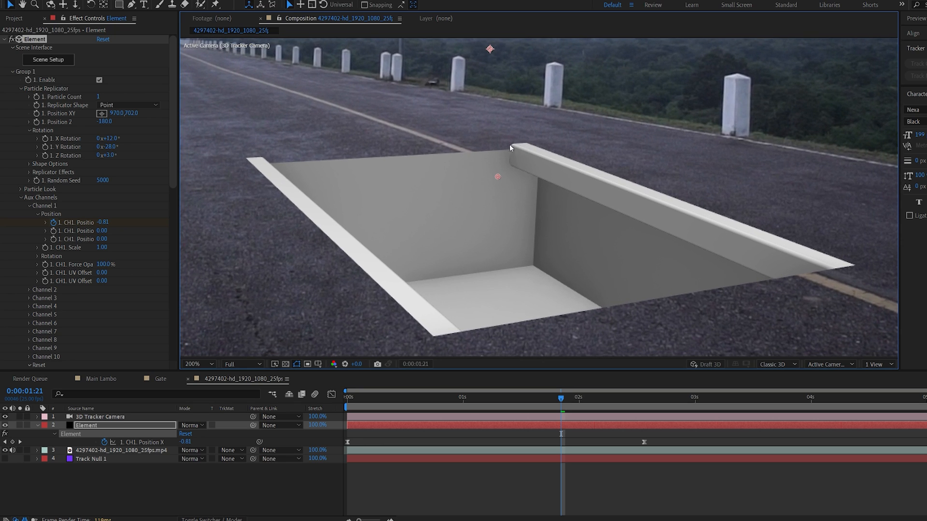
mouse_move(513, 165)
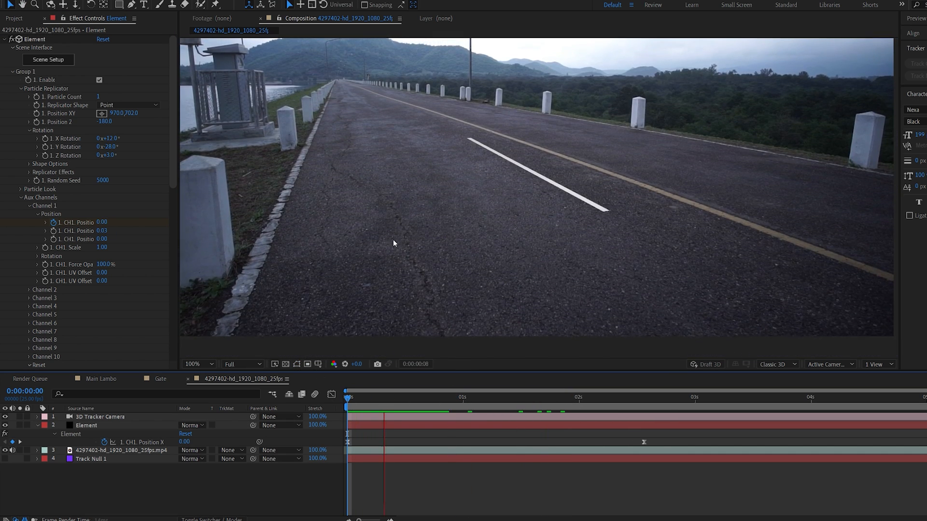
Scrub to the frame where the gate is open, then switch to the Gate composition
click(618, 406)
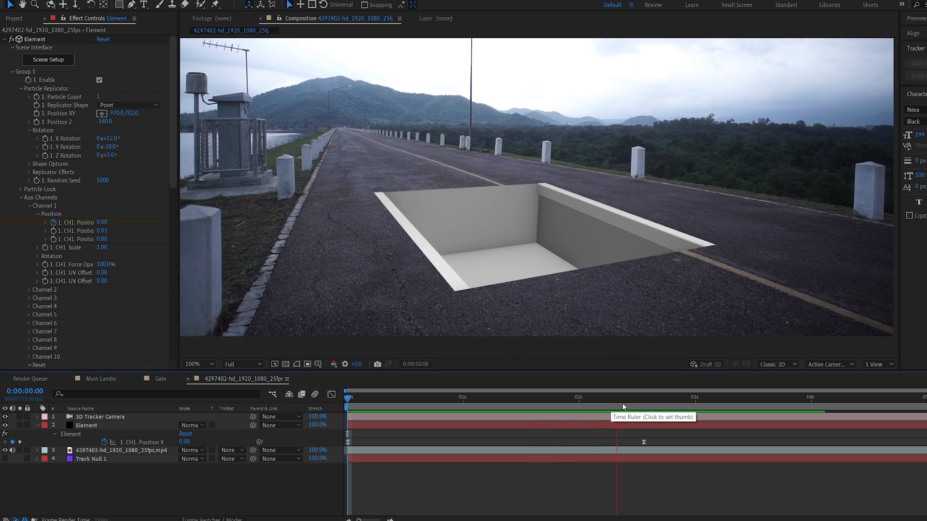
click(640, 397)
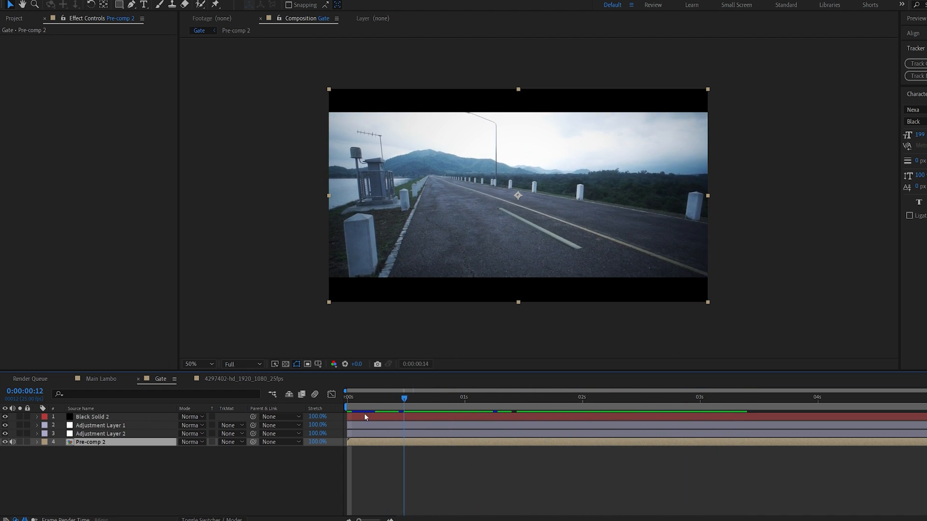
Open Pre-comp 1 with the park footage and duplicate BG into BG 3
click(329, 379)
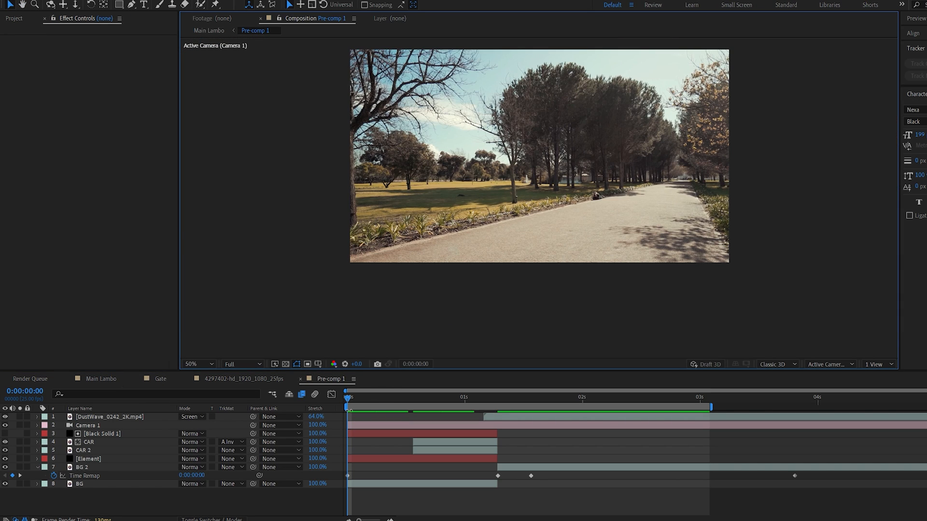
click(100, 483)
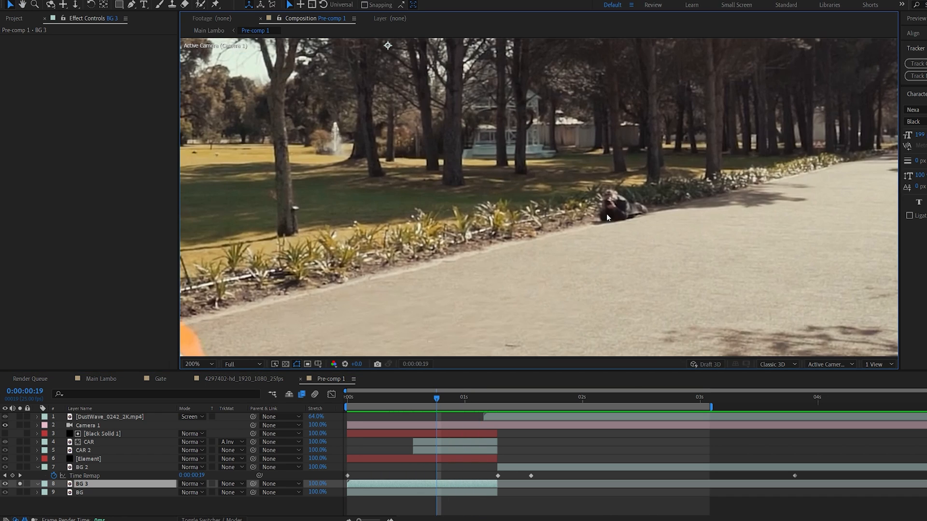
mouse_move(556, 259)
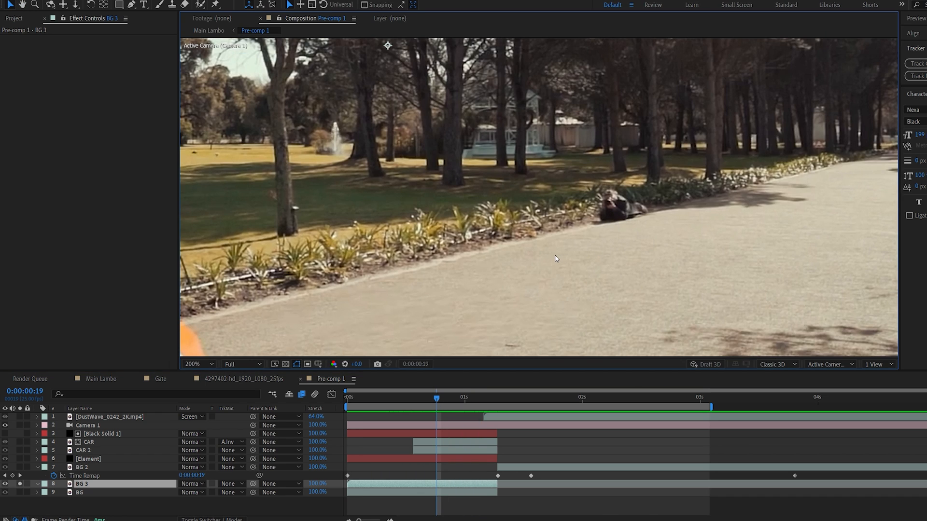
click(197, 364)
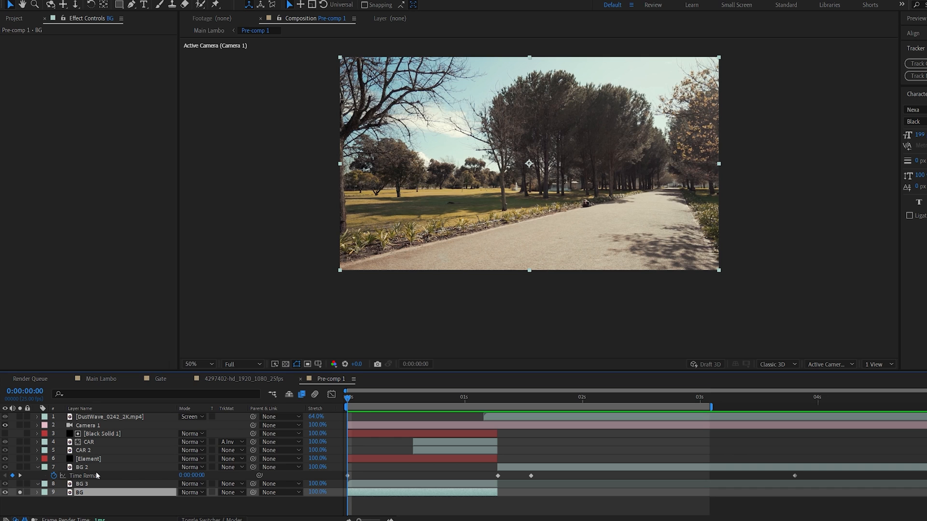
Jump to the car's appearance, isolate the car layers, and select Black Solid 1 to view its mask
click(483, 397)
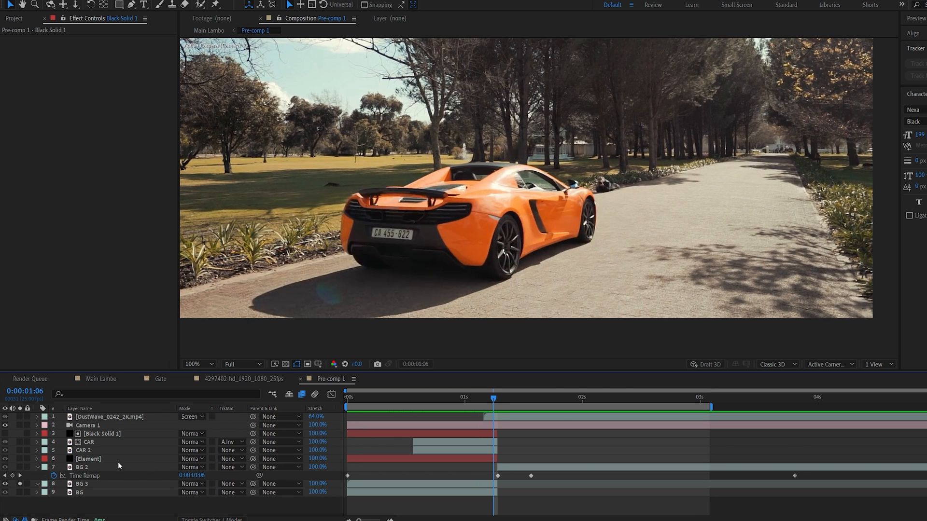
click(5, 484)
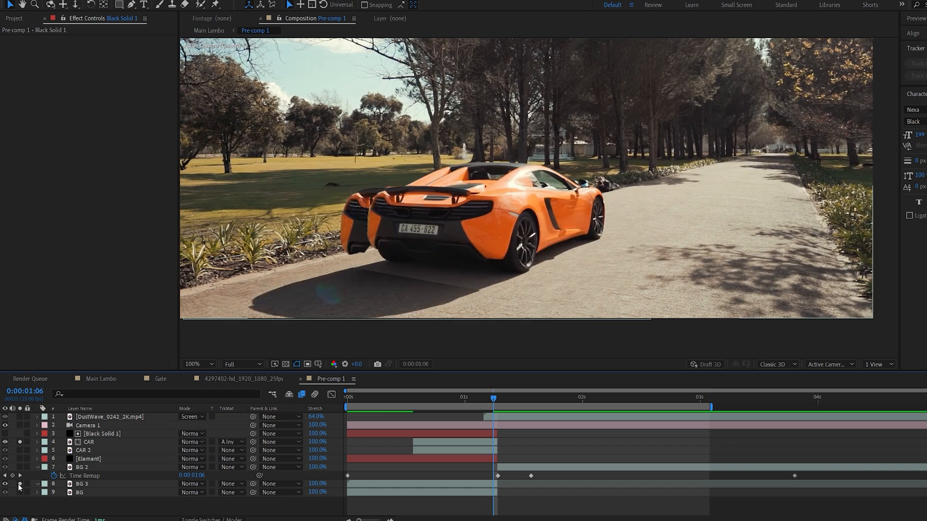
click(5, 467)
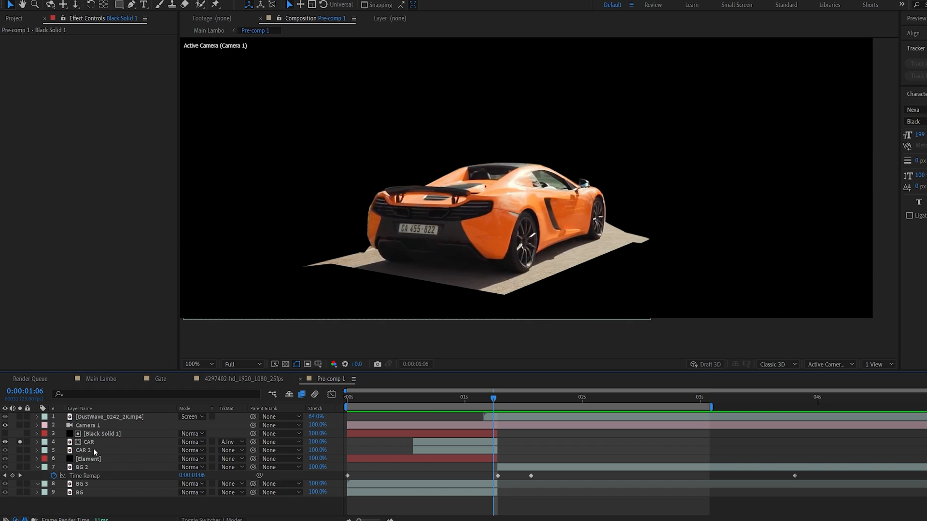
click(88, 442)
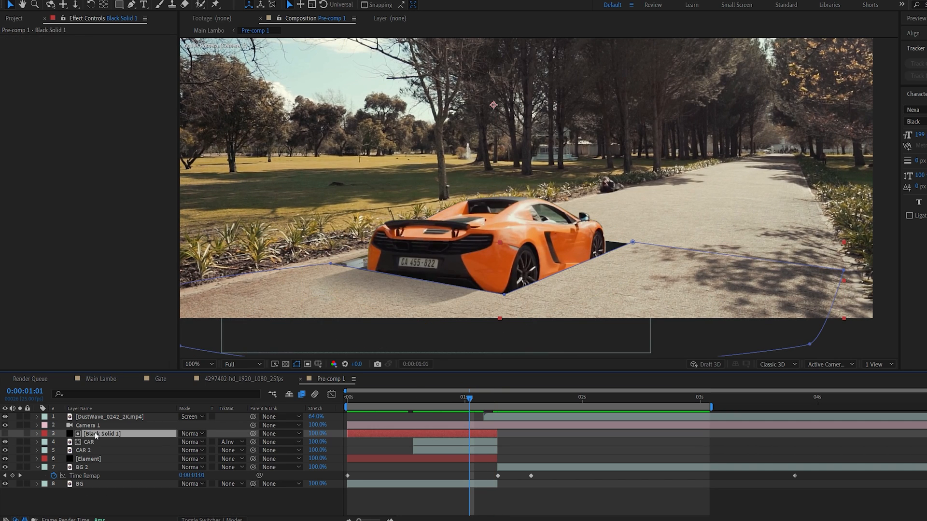
mouse_move(634, 290)
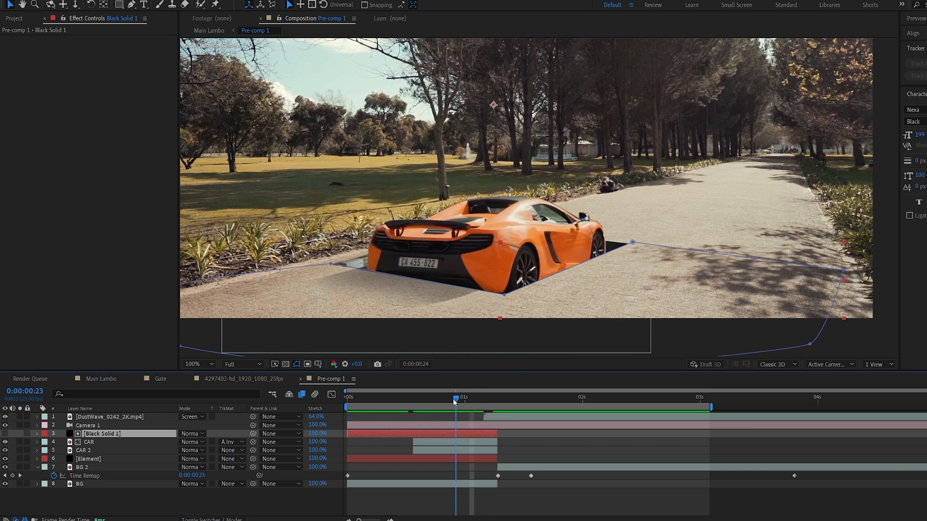
click(89, 441)
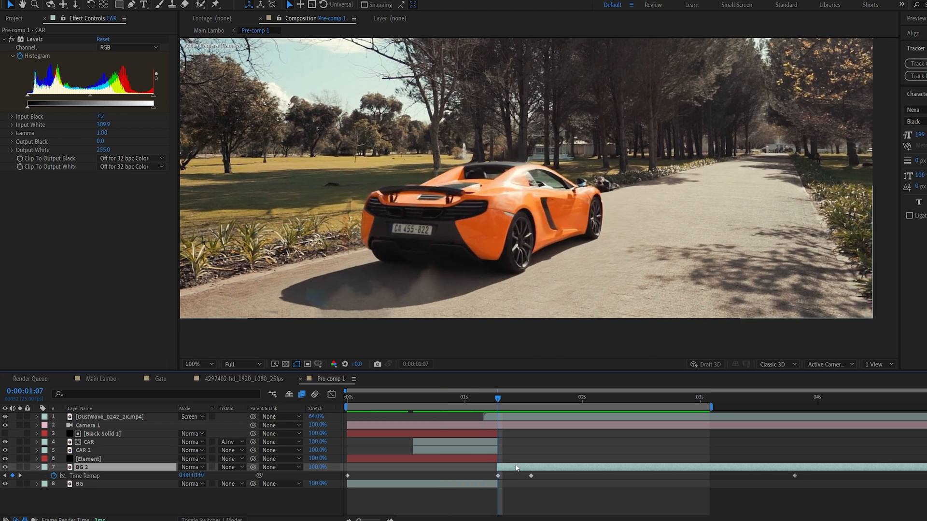
click(94, 467)
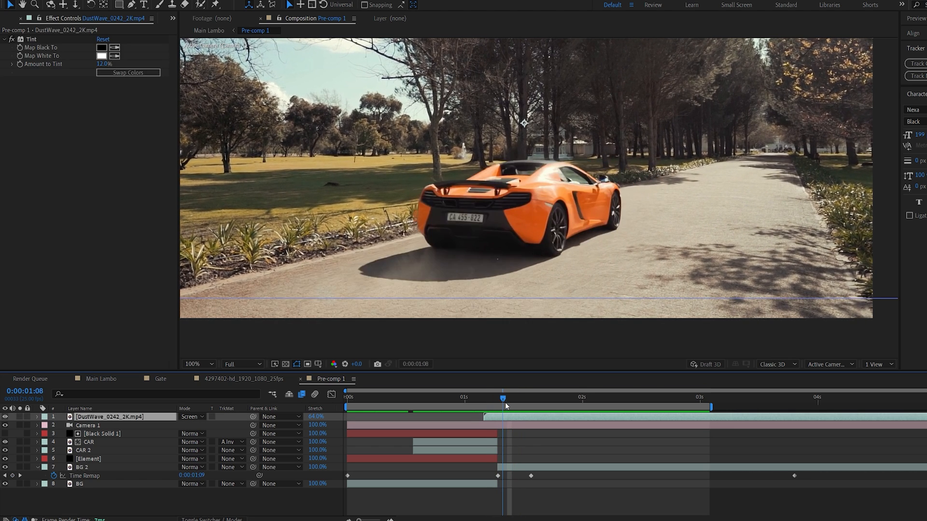
click(348, 397)
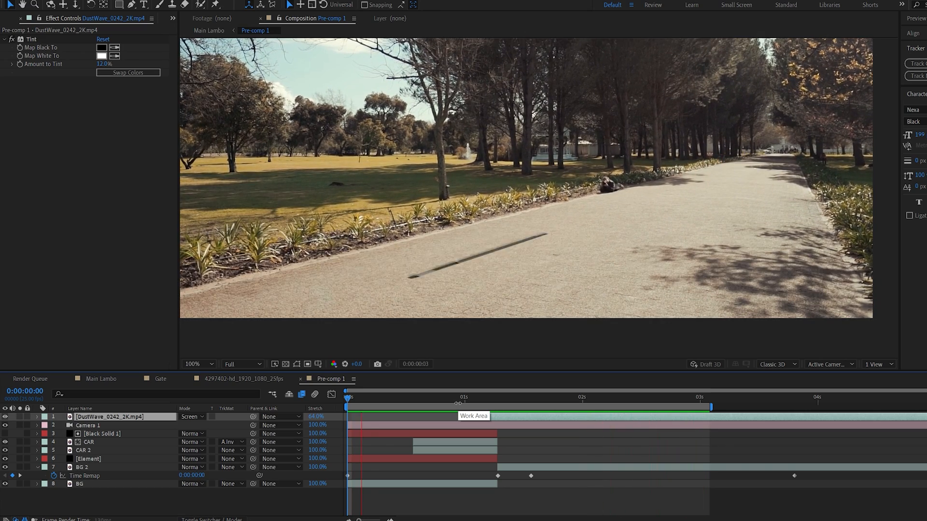
click(587, 406)
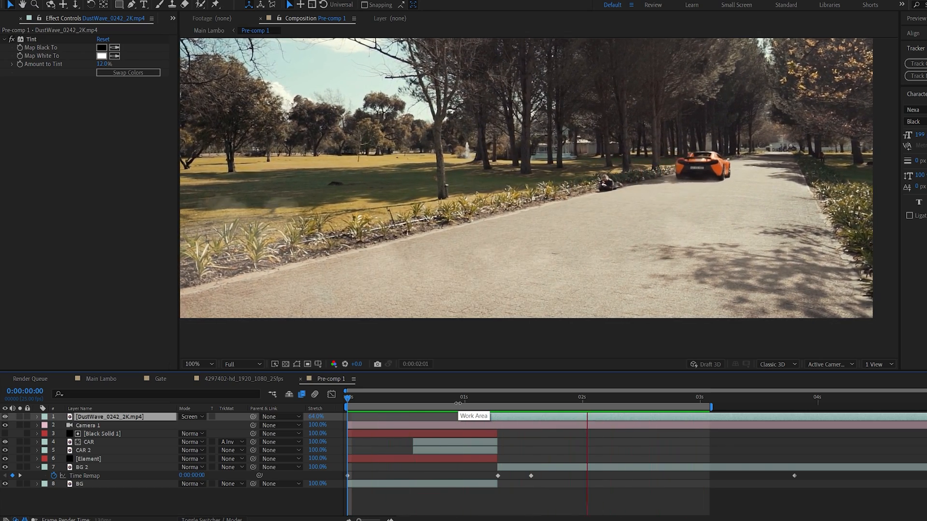
click(469, 408)
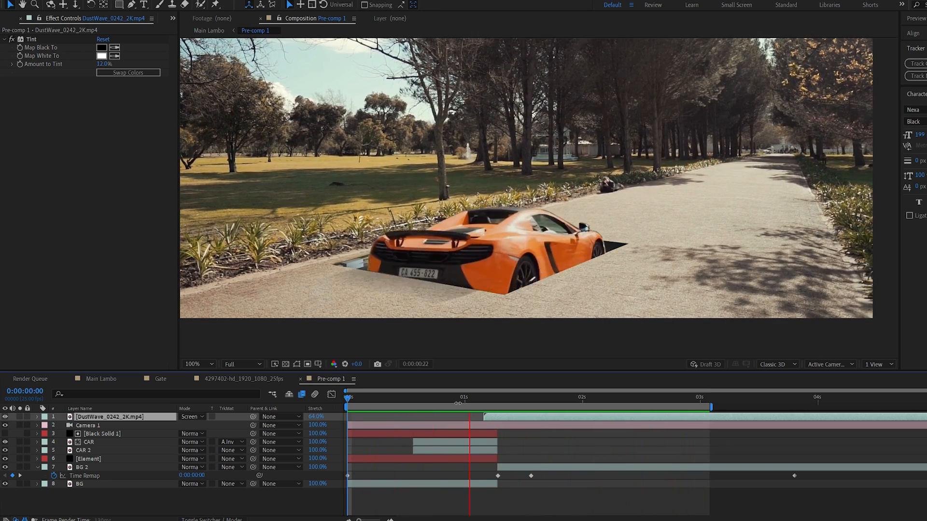